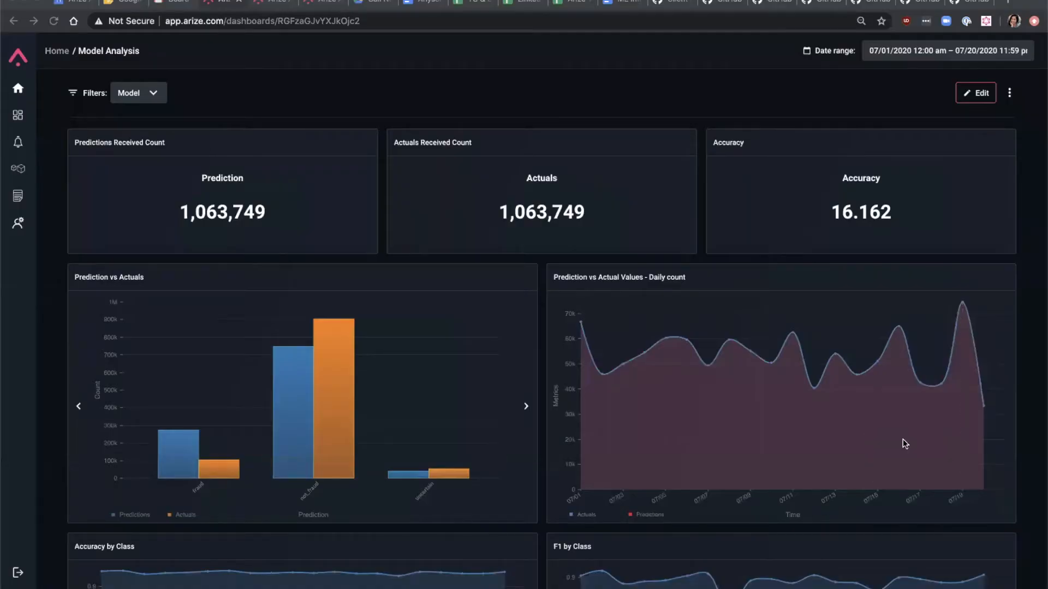
Step: Filter the Model Analysis dashboard to the loan-fraud model with addr_state = CA
left_click(138, 92)
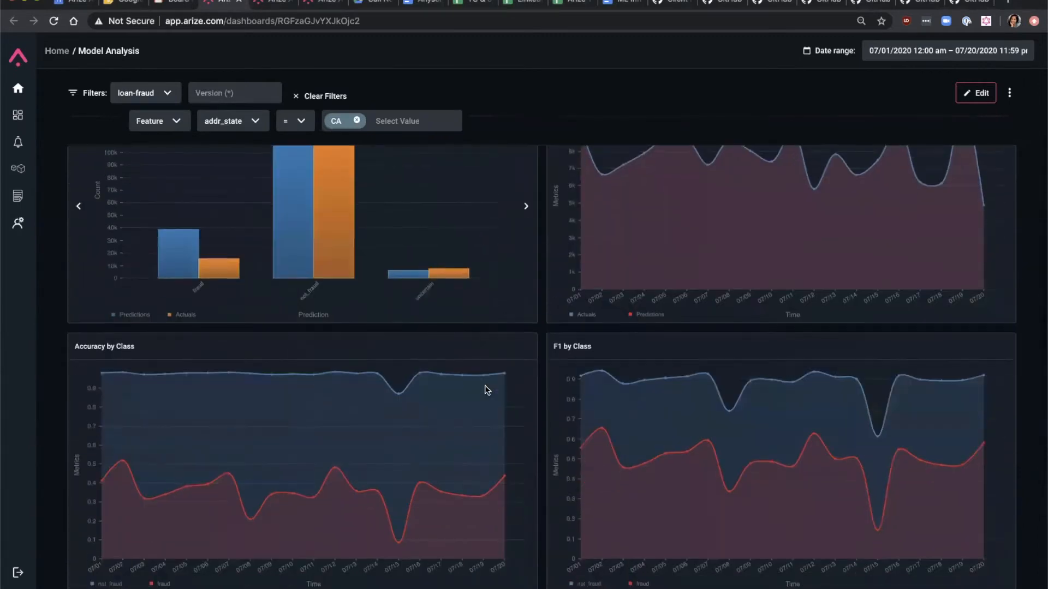
scroll("down", 3)
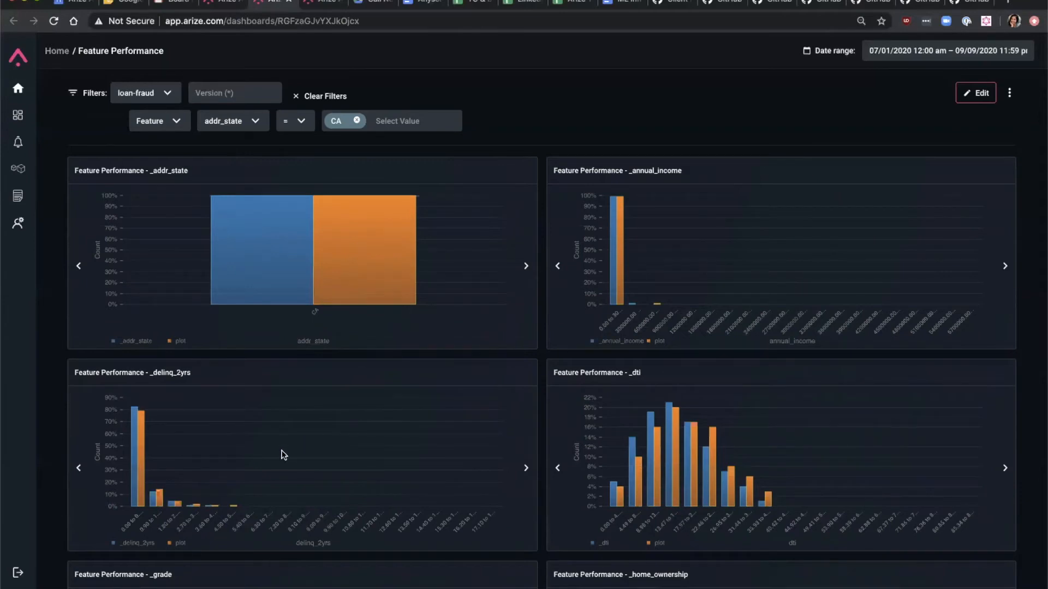
Step: Scroll through the California loan-fraud feature charts to the MAE and prediction-versus-actual slices
scroll("down", 3)
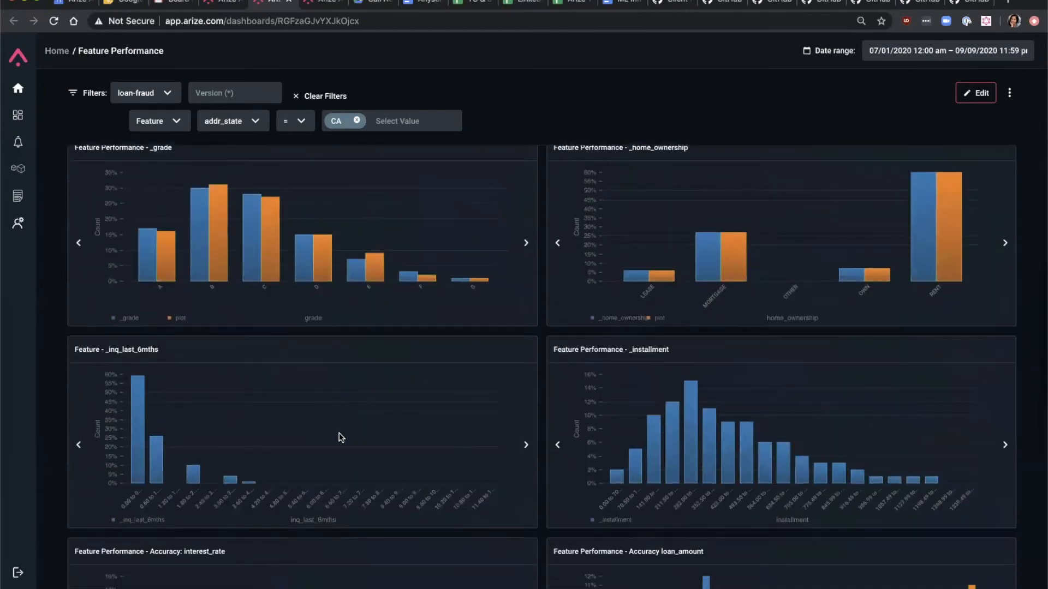
scroll("down", 3)
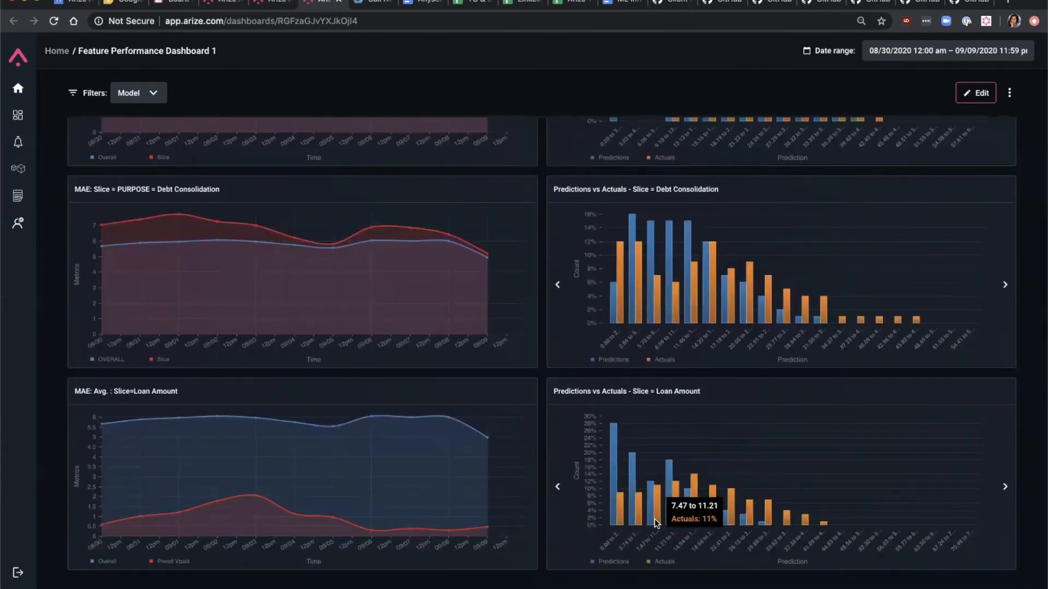
mouse_move(646, 532)
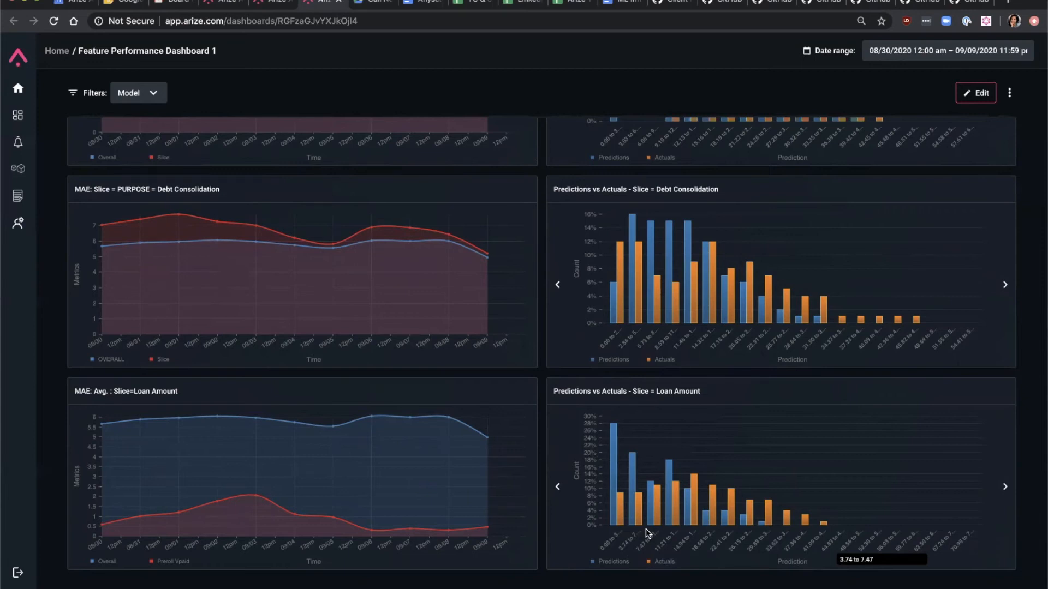